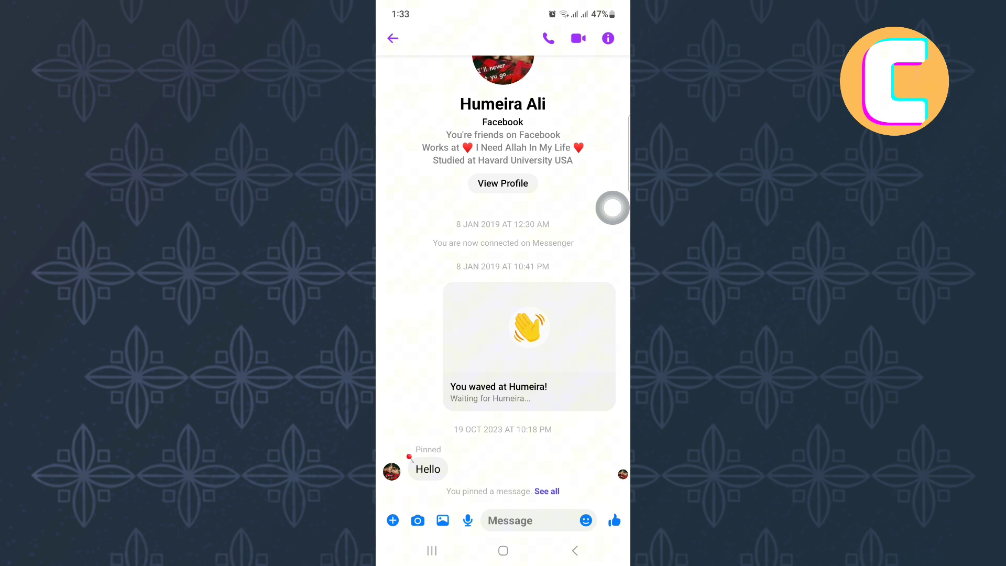
Draft "Hi how are you doing" in Humeira's message field without sending it
{"action": "type", "text": "Hi how are you doing"}
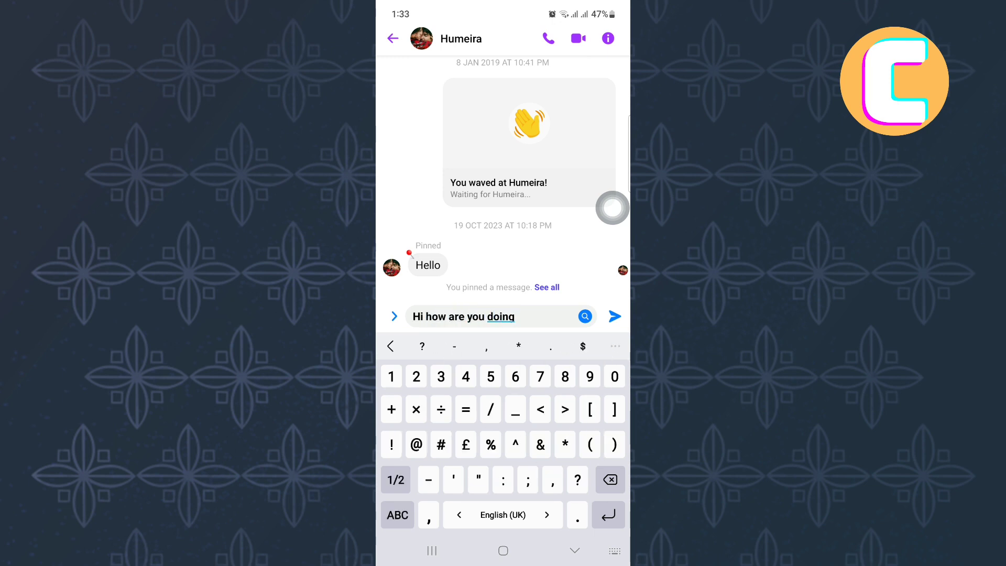
Return to Chats keeping the draft, then bring up options for Humeira's chat
{"action": "left_click", "coordinate": [392, 38]}
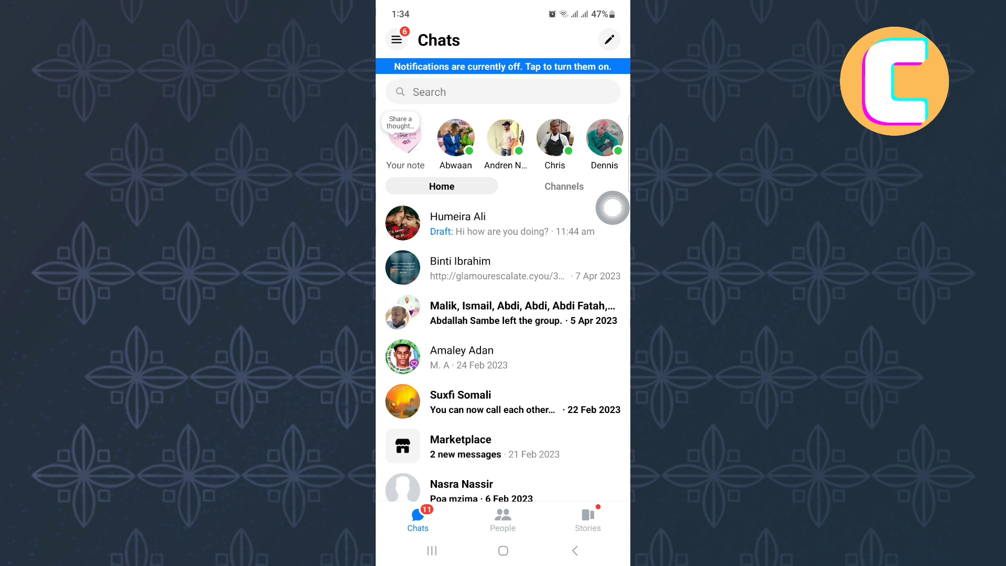
{"action": "left_click", "coordinate": [502, 223]}
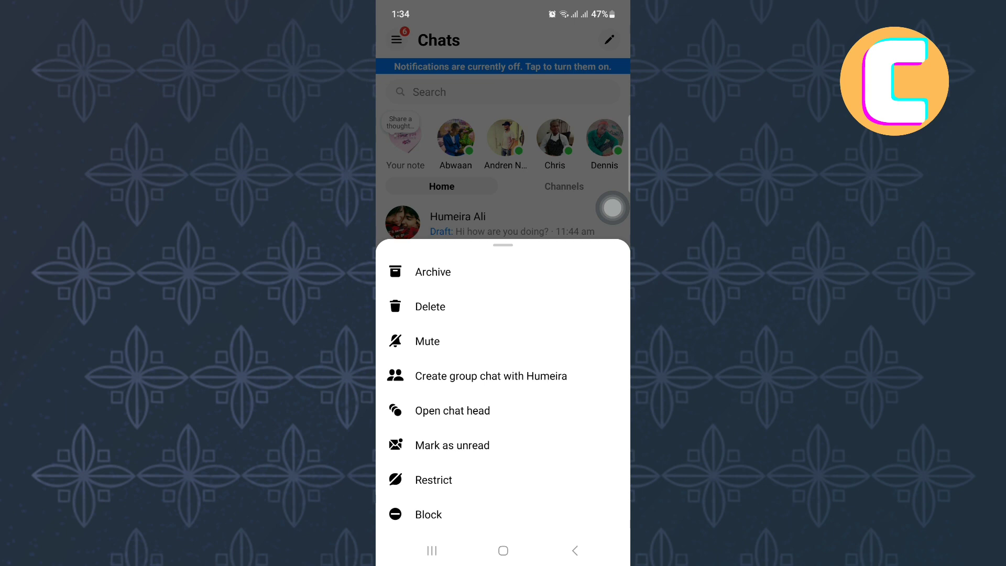
Dismiss the options sheet and reopen Humeira's conversation, now with an empty message box
{"action": "scroll", "scroll_direction": "left", "scroll_amount": 3}
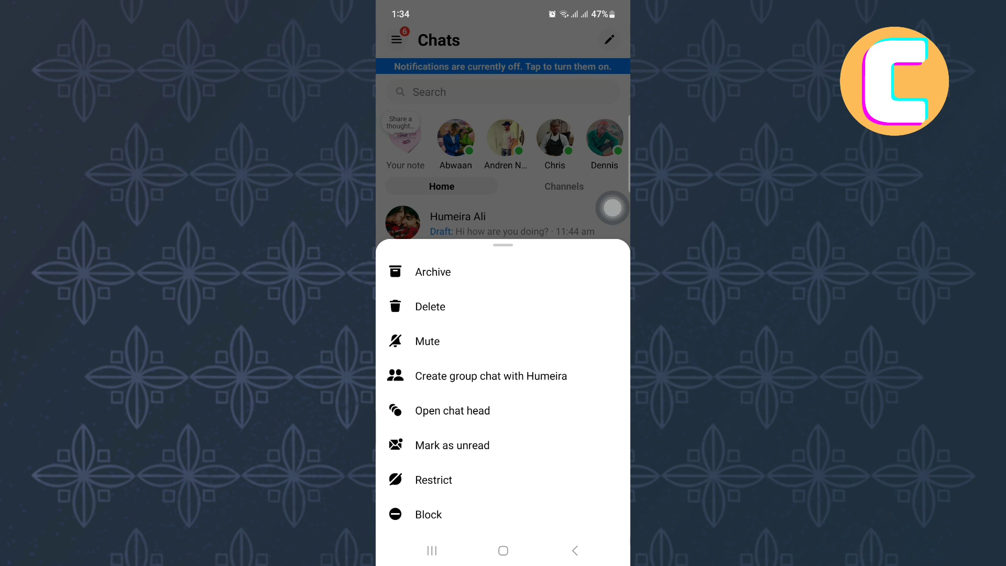
{"action": "scroll", "scroll_direction": "left", "scroll_amount": 3}
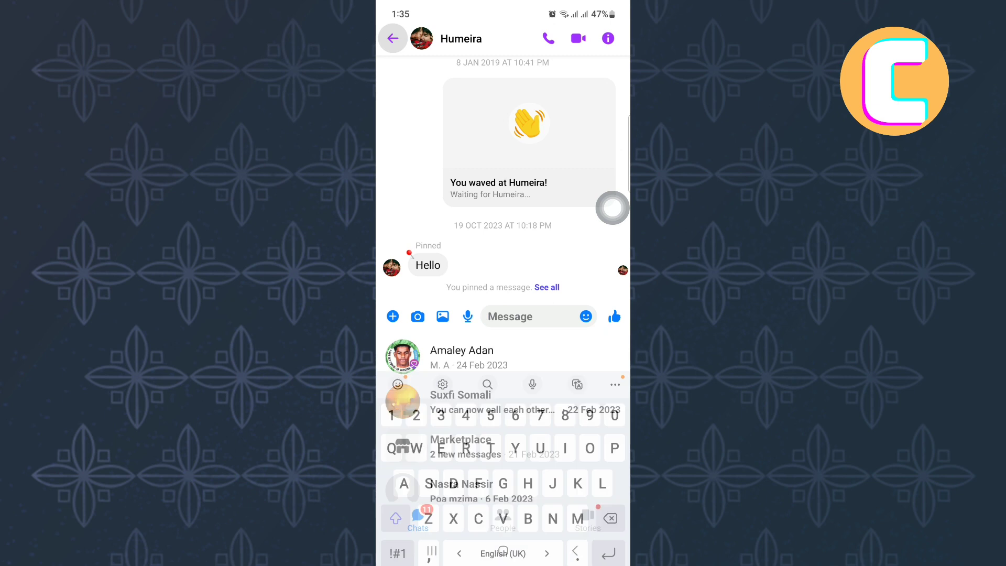
Send "Hi too" to Humeira so no draft remains, then exit to the phone's home screen
{"action": "left_click", "coordinate": [392, 37]}
{"action": "type", "text": "Hi too"}
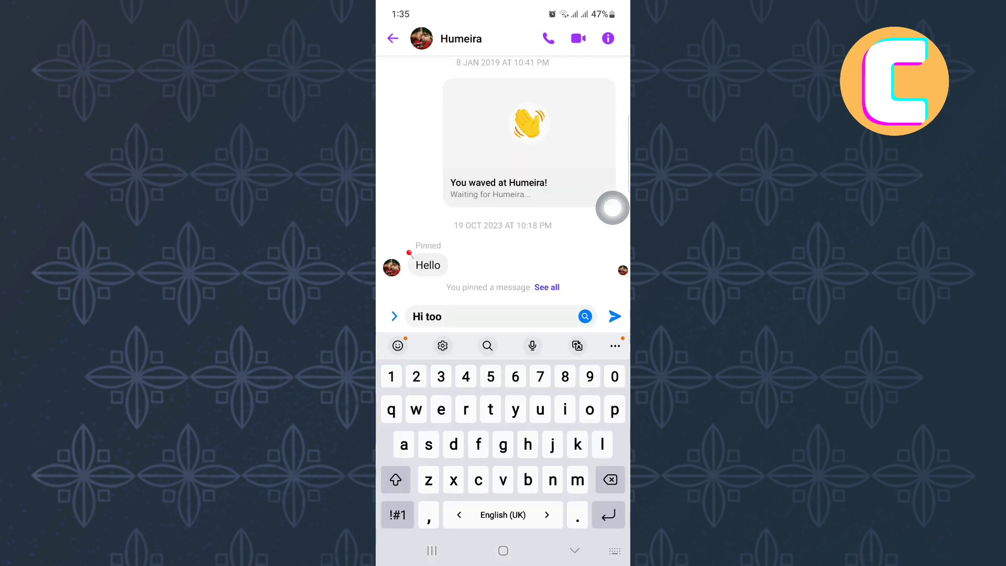
{"action": "left_click", "coordinate": [614, 315]}
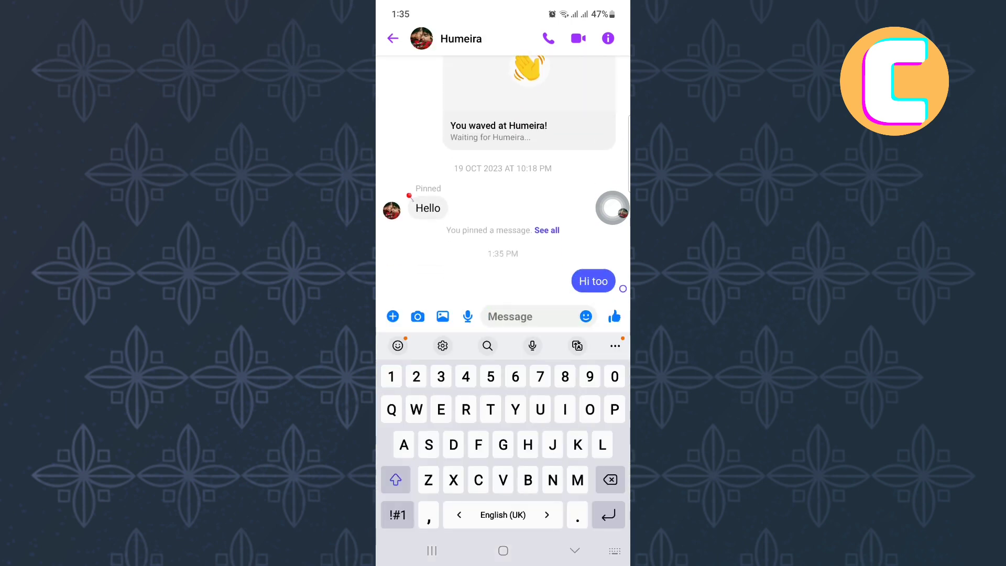
{"action": "left_click", "coordinate": [537, 316]}
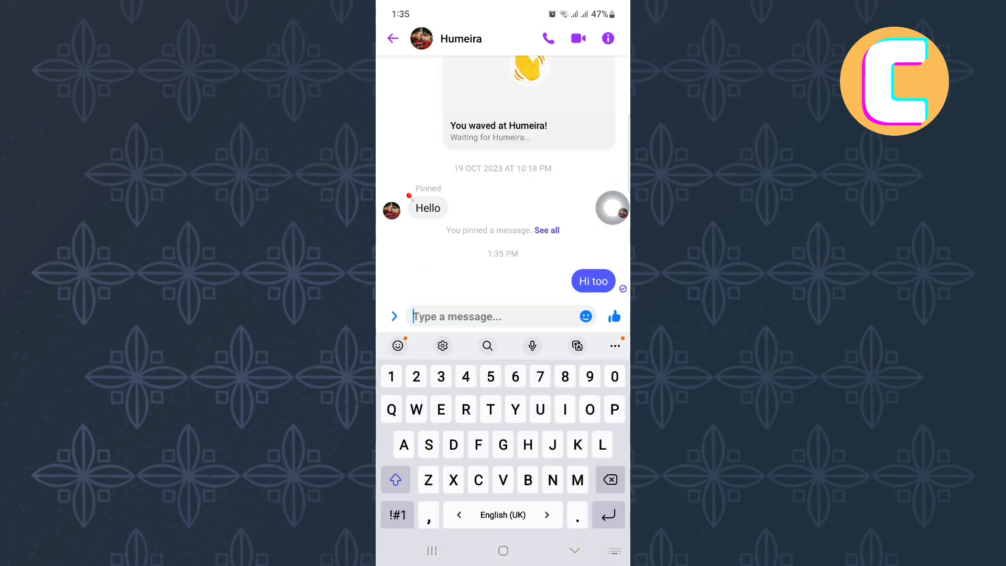
{"action": "left_click", "coordinate": [503, 550]}
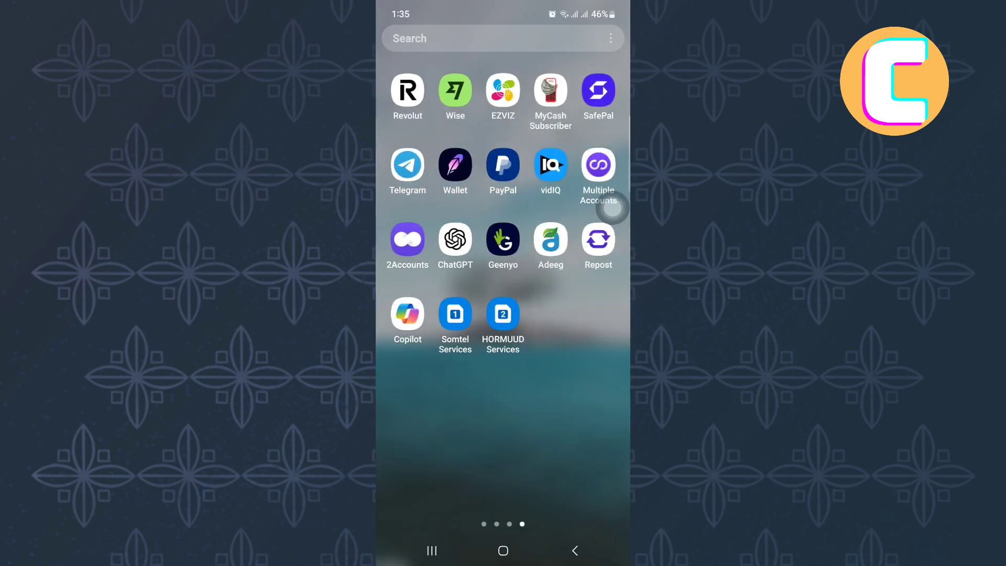